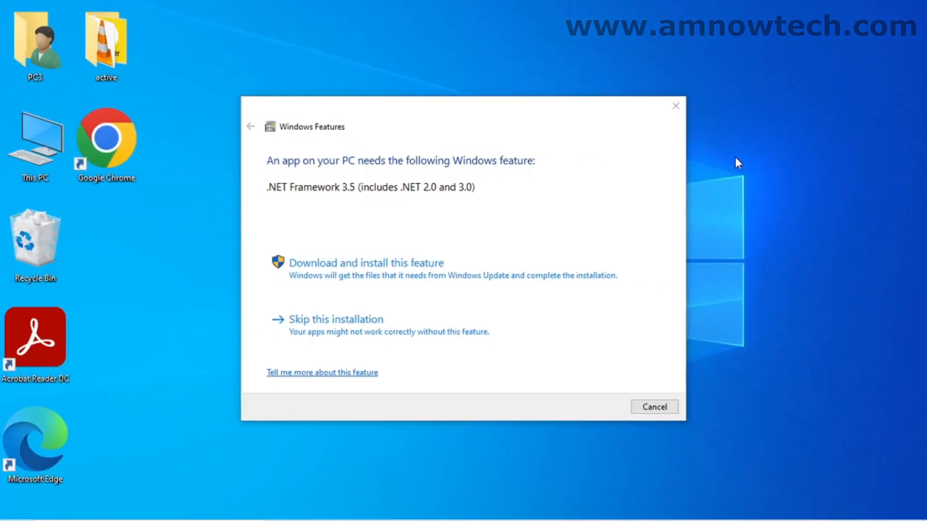
Dismiss the .NET Framework 3.5 prompt and reach Programs and Features via Control Panel > Programs
click(654, 407)
text(contro)
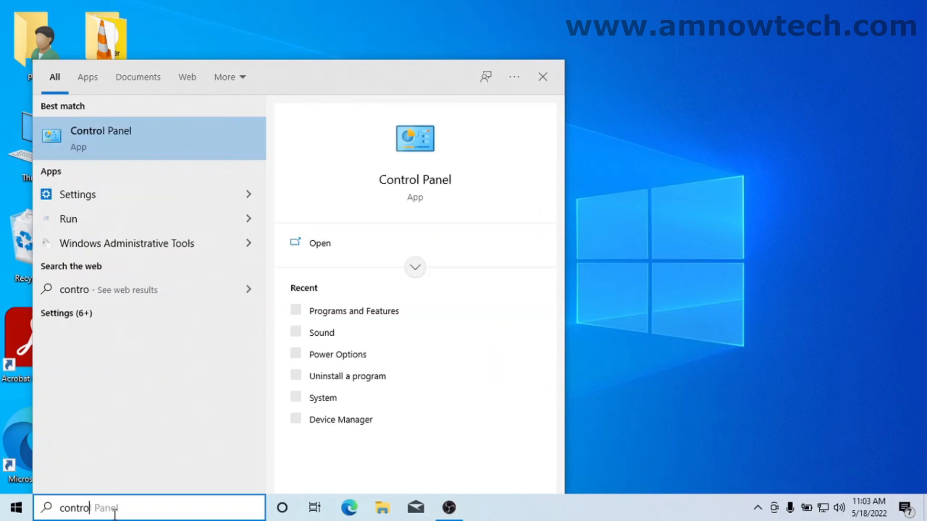
click(542, 77)
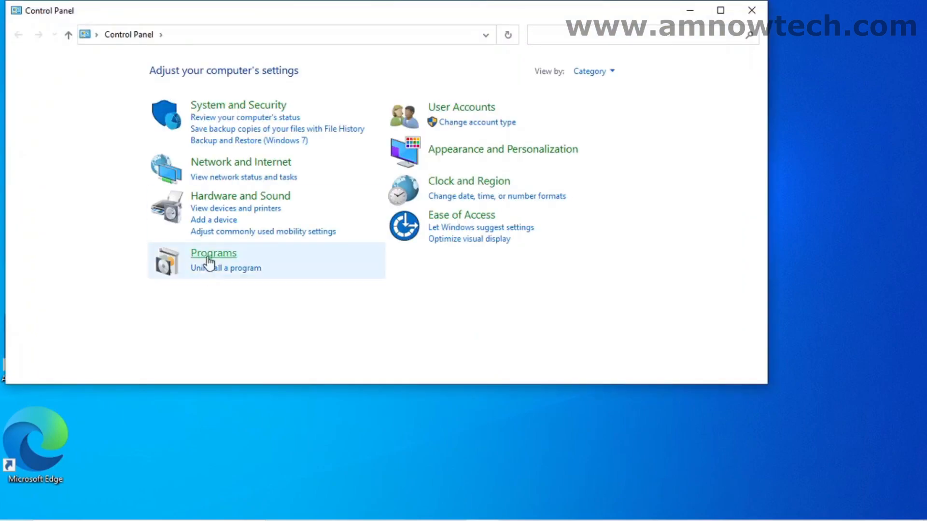
click(213, 253)
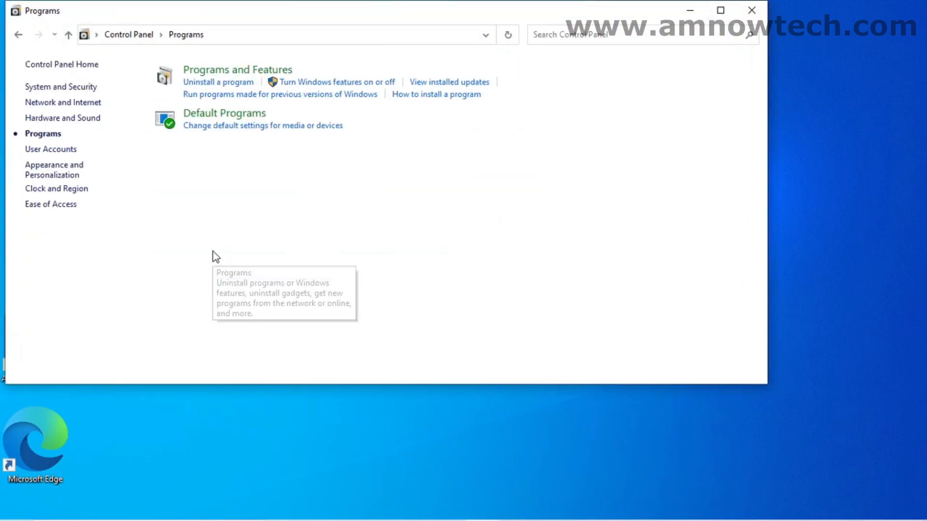
mouse_move(227, 73)
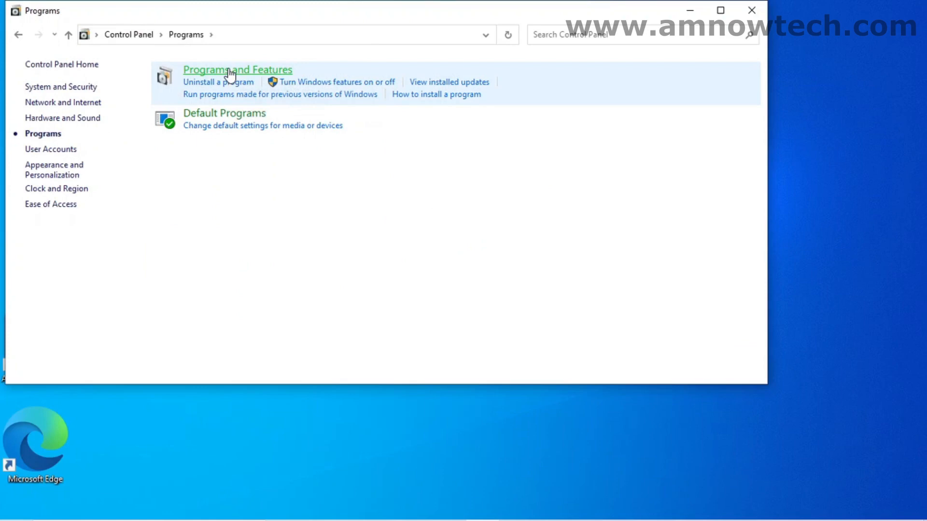
click(238, 69)
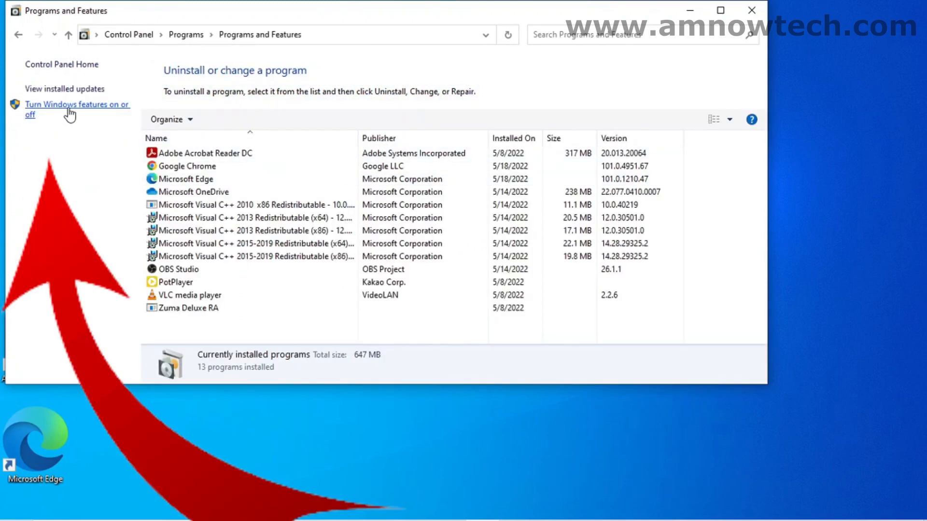
Enable .NET Framework 3.5 in Windows Features via Windows Update; it fails with error 0x80070422, dismissed
click(65, 106)
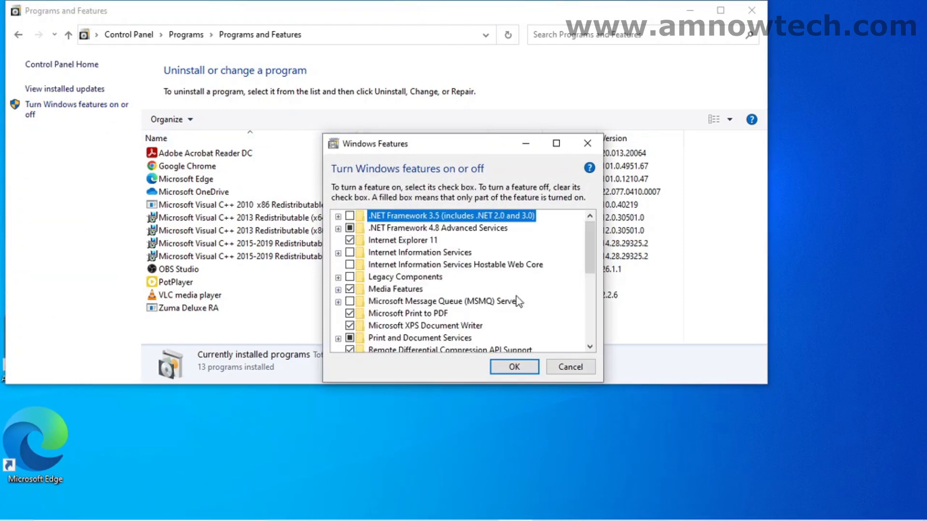
mouse_move(390, 234)
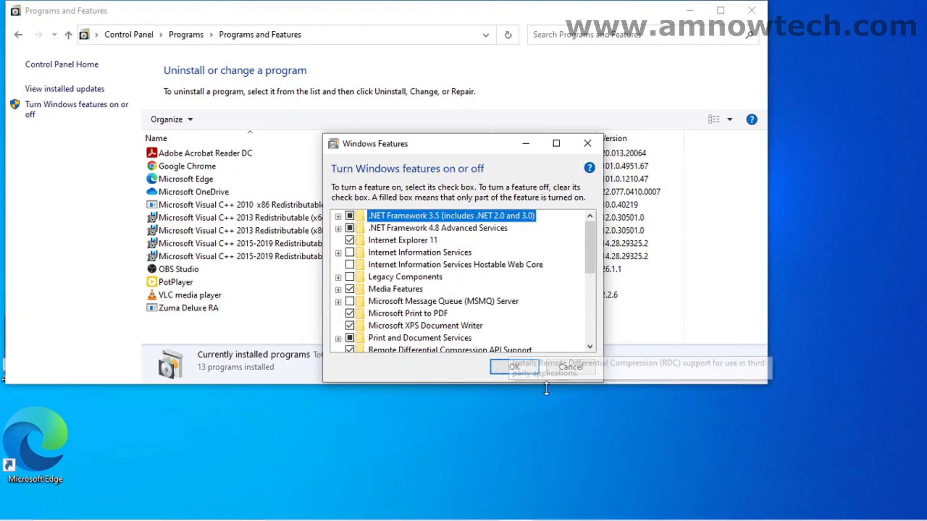
click(516, 366)
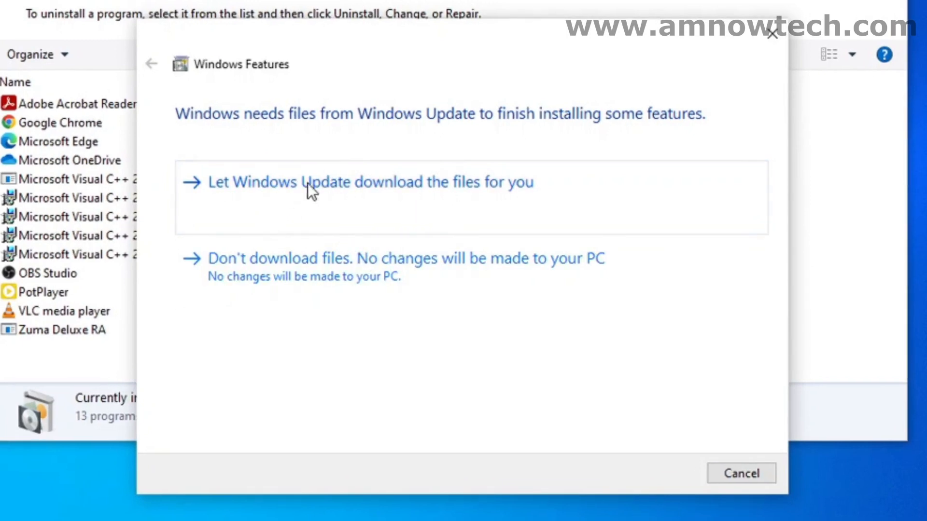
mouse_move(381, 208)
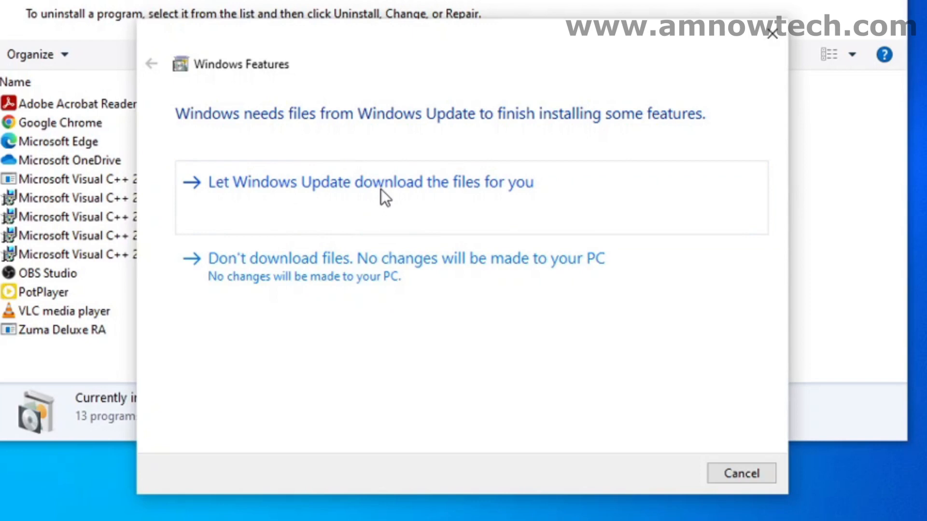
click(376, 184)
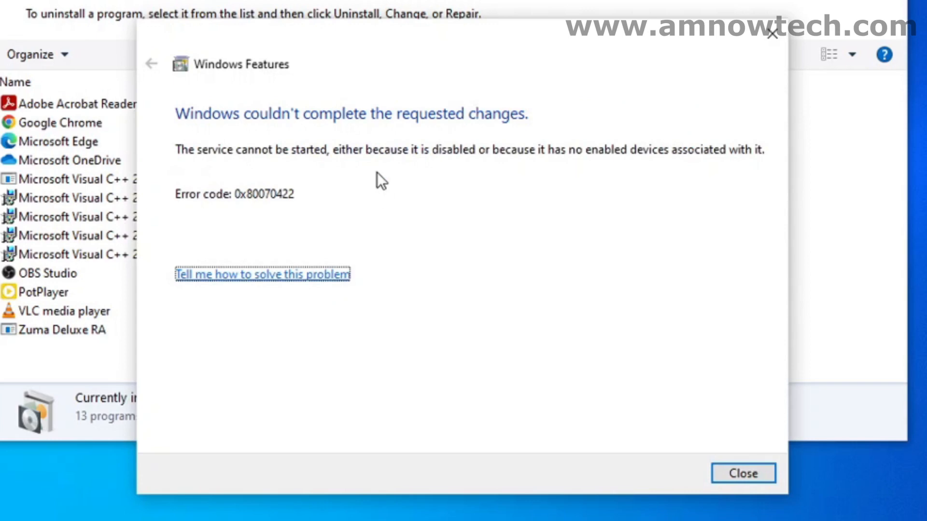
mouse_move(375, 171)
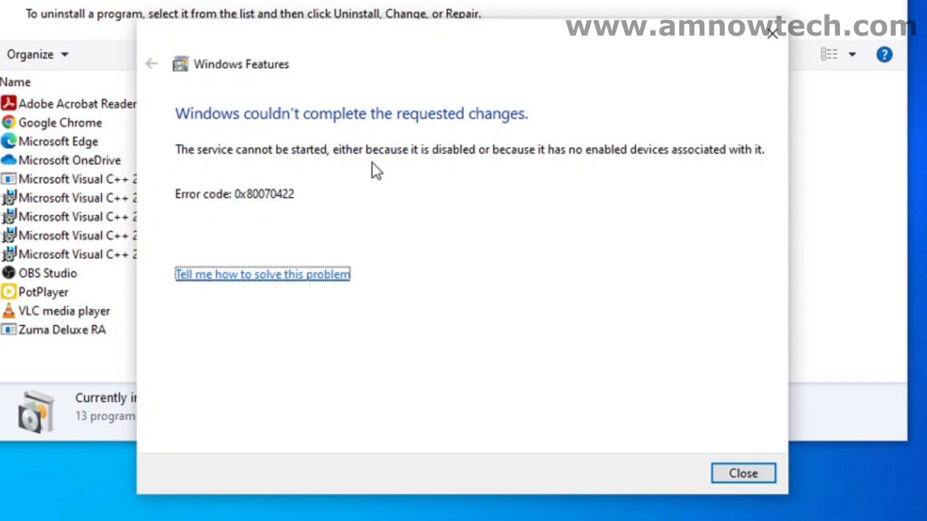
mouse_move(342, 125)
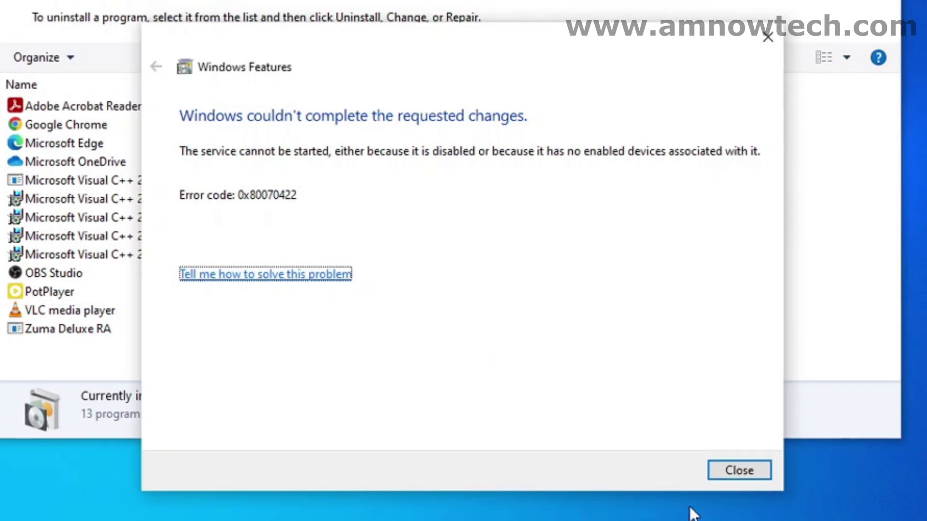
click(738, 470)
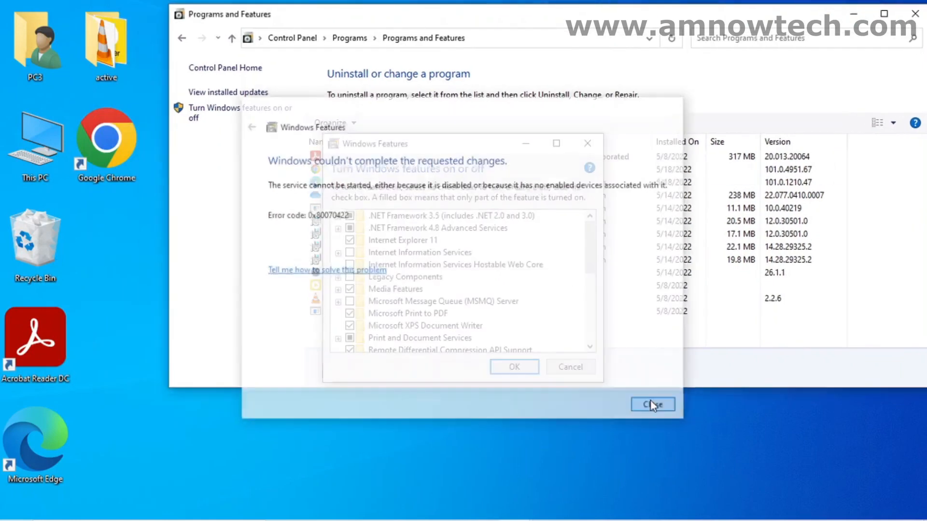
Close the Windows Features dialog and Programs window, then launch Google Chrome from the desktop
click(653, 404)
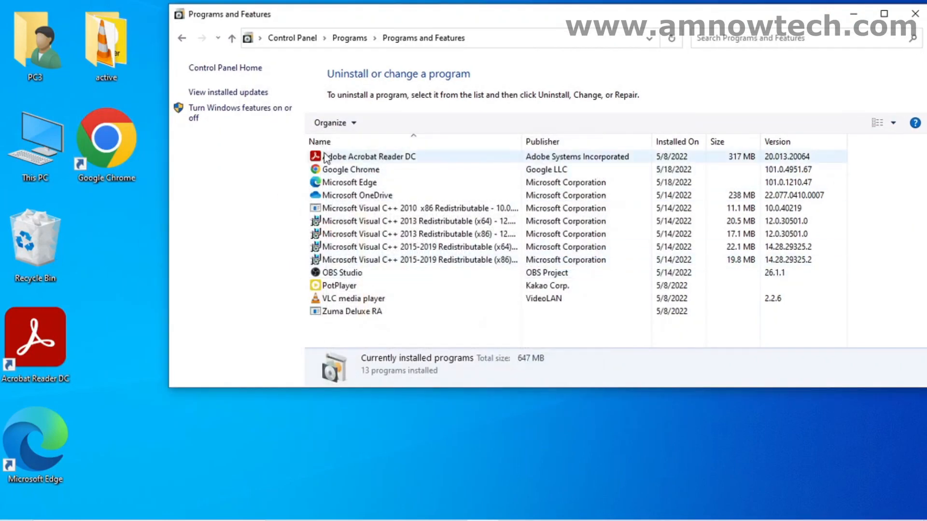
click(900, 14)
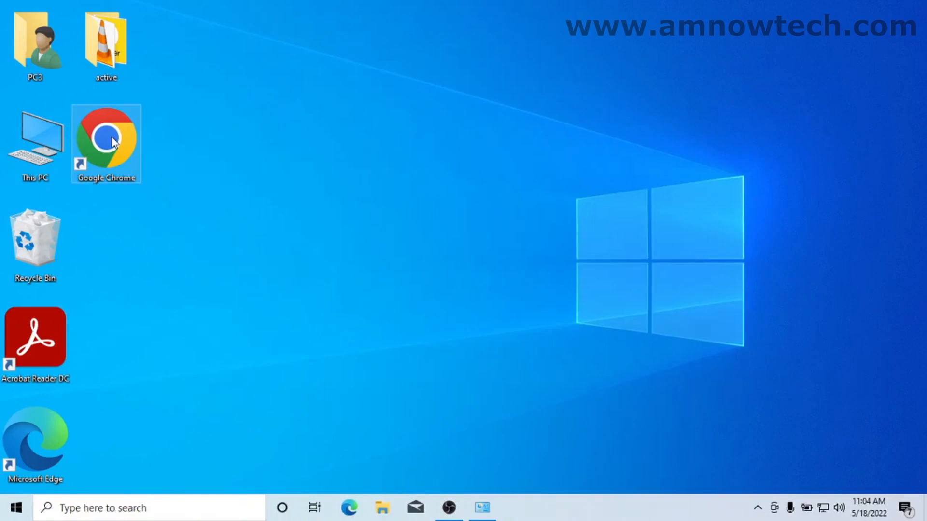
double_click(105, 139)
text(netfrma)
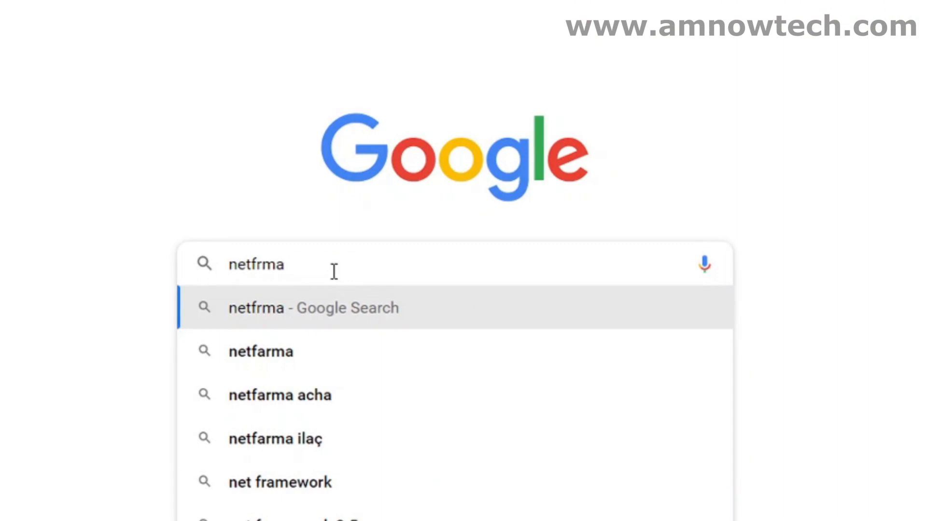
Search Google for 'netframework 3.5' using the suggested completion
key(Backspace)
text(amw)
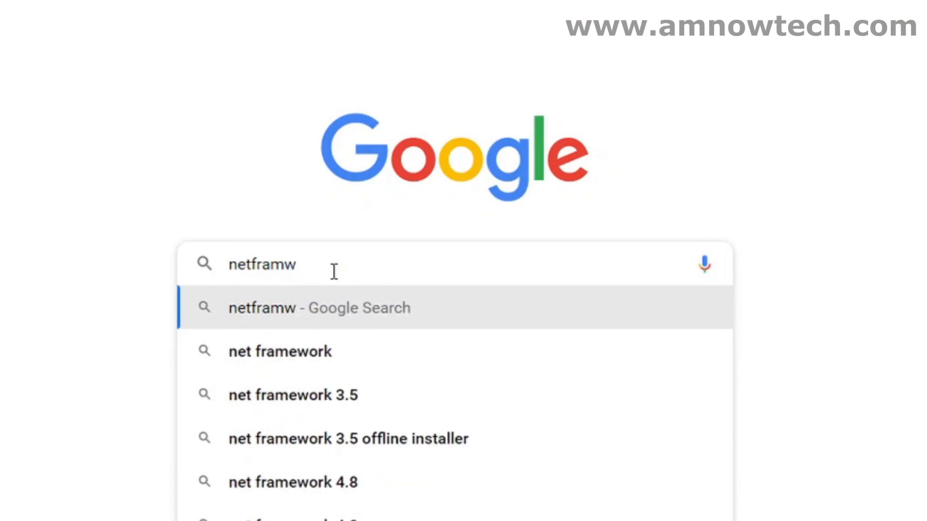
key(Backspace)
text(ework)
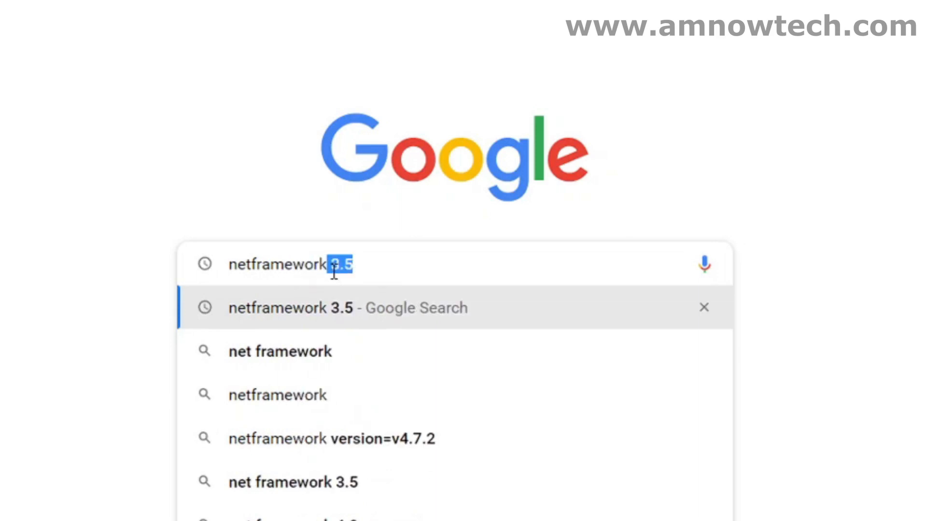
click(332, 271)
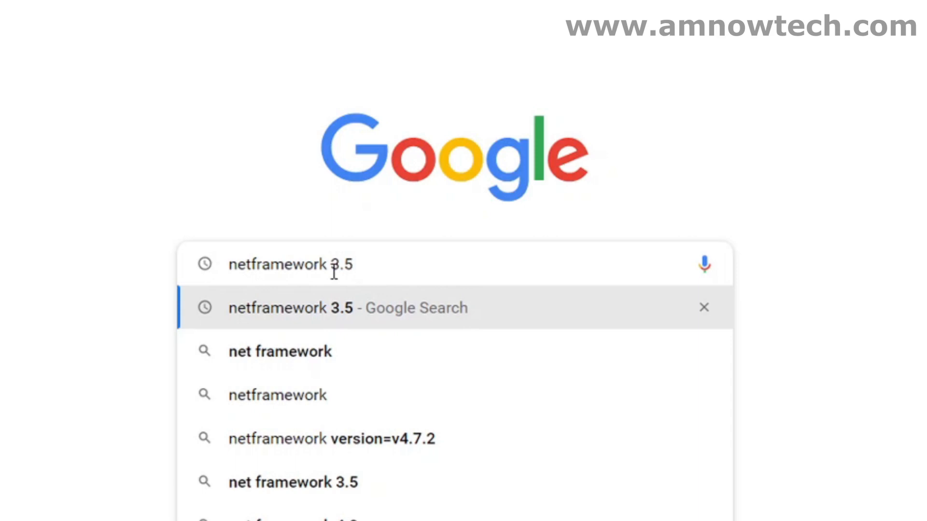
click(349, 307)
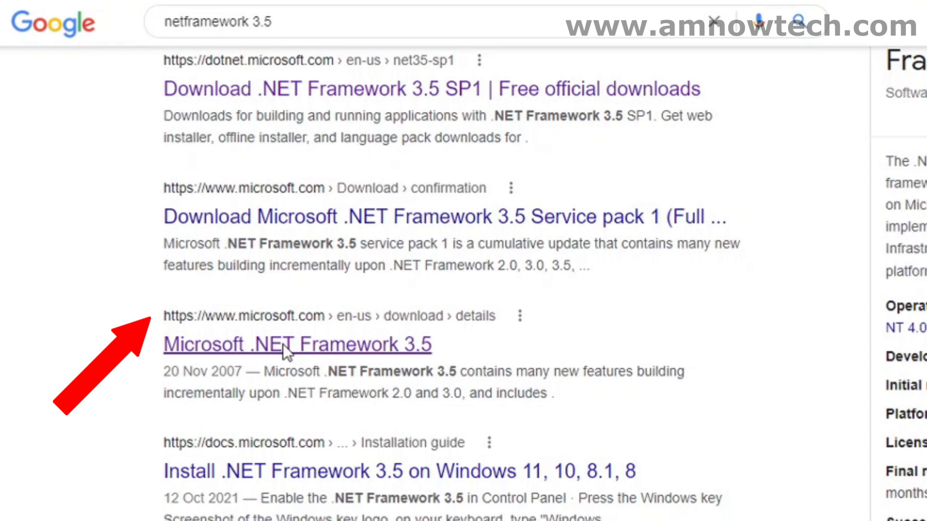
Download dotNetFx35setup.exe in English from Microsoft's .NET Framework 3.5 download page
click(282, 345)
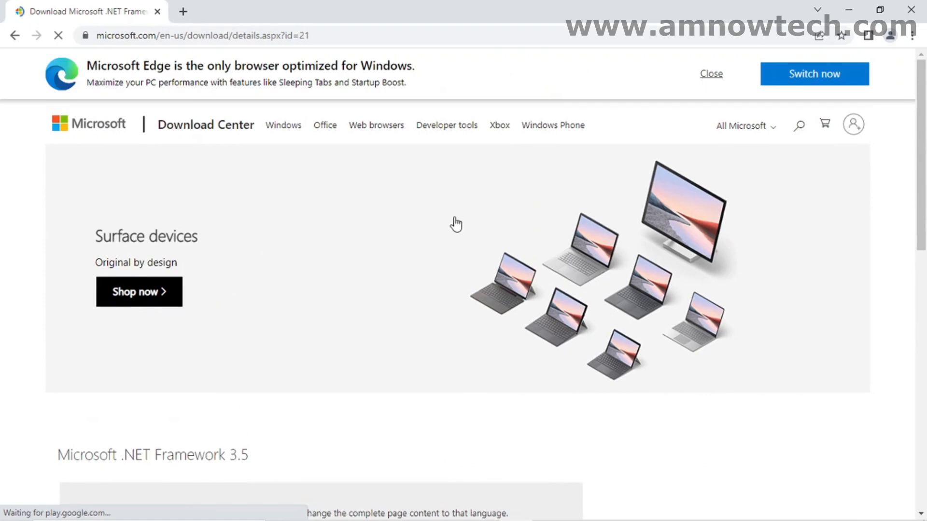
scroll(down, 3)
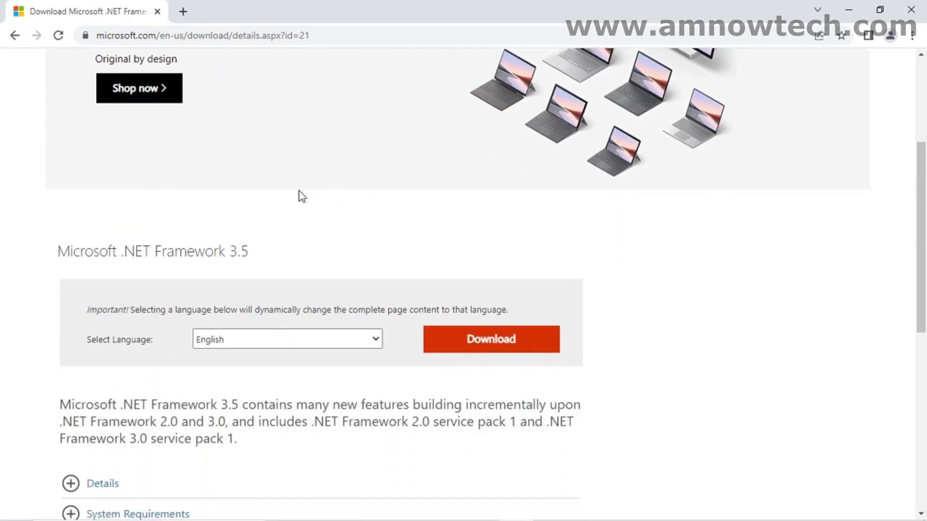
scroll(down, 3)
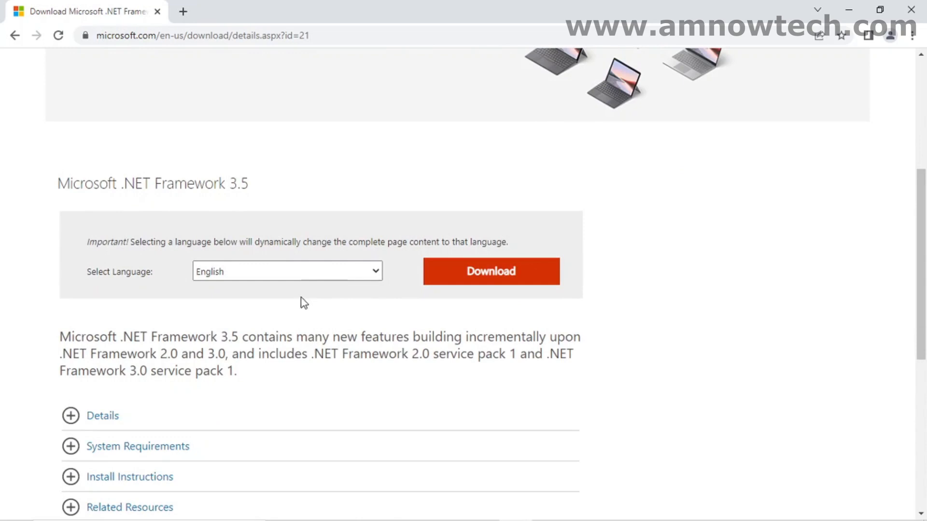
click(287, 271)
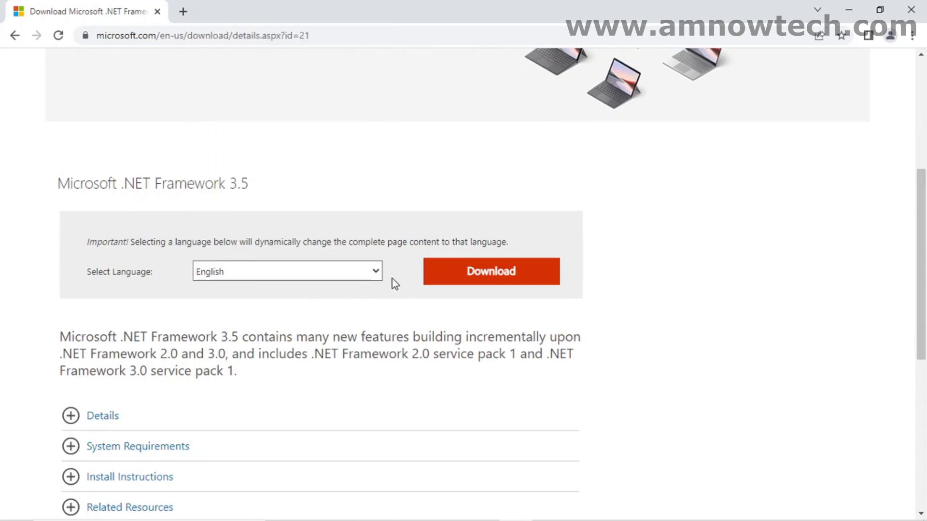
click(480, 277)
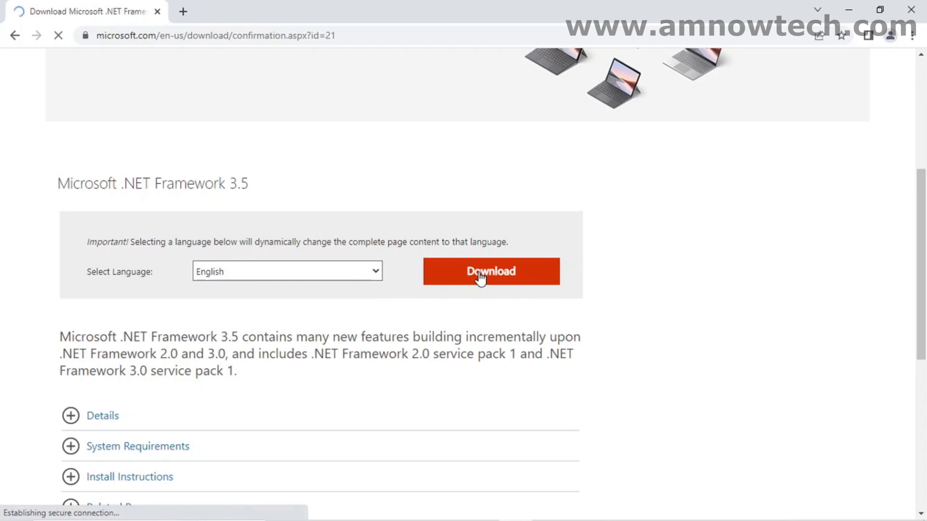
click(491, 271)
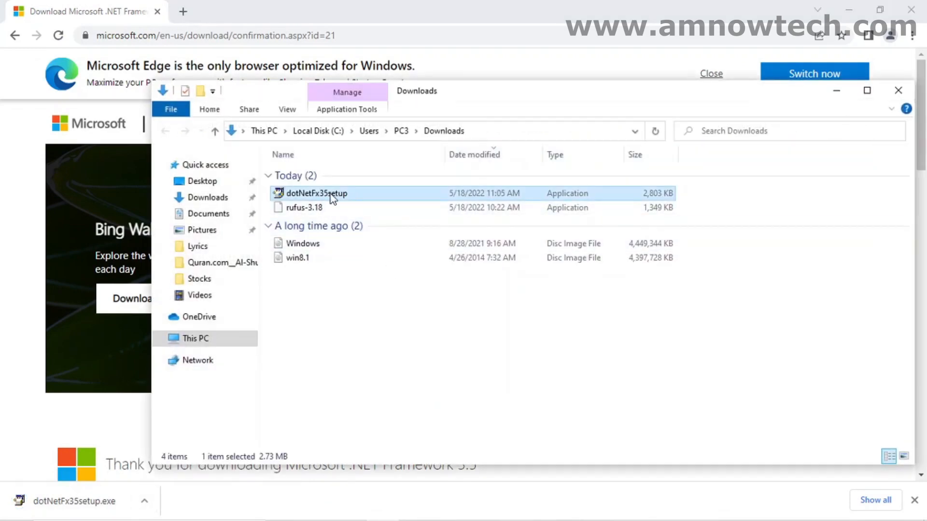
mouse_move(334, 199)
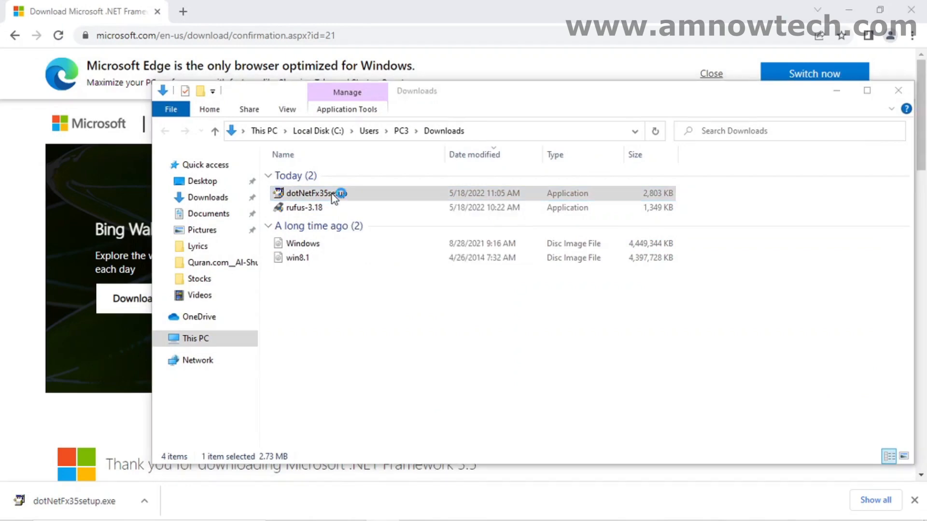
Run dotNetFx35setup from Downloads and choose 'Download and install this feature' to install .NET 3.5
double_click(312, 193)
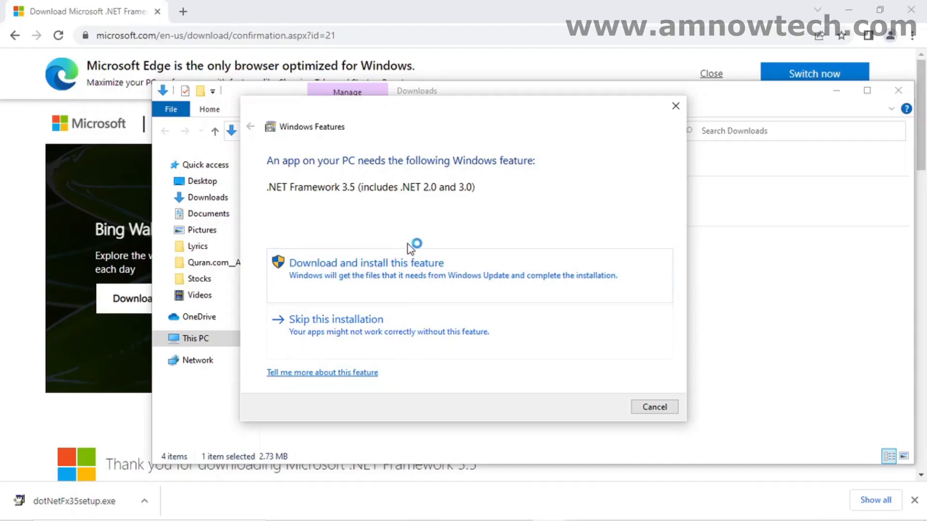
mouse_move(367, 277)
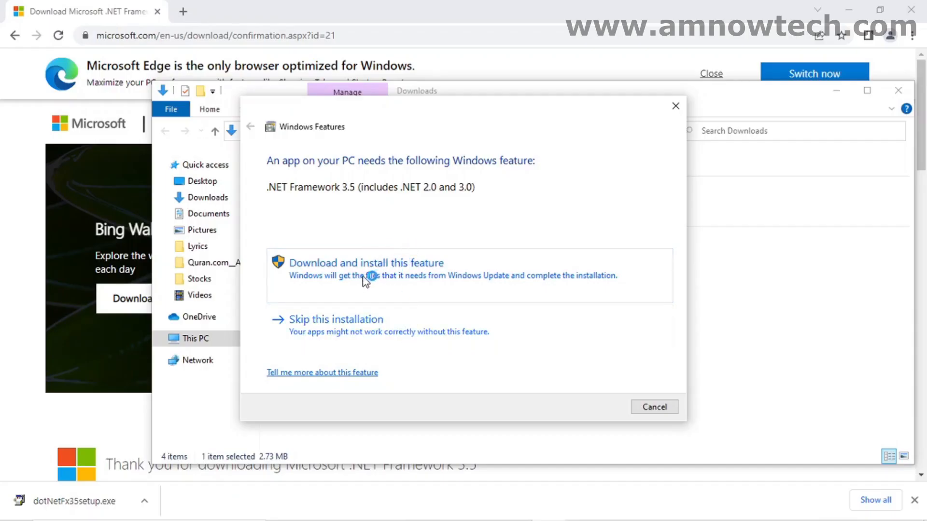
click(366, 263)
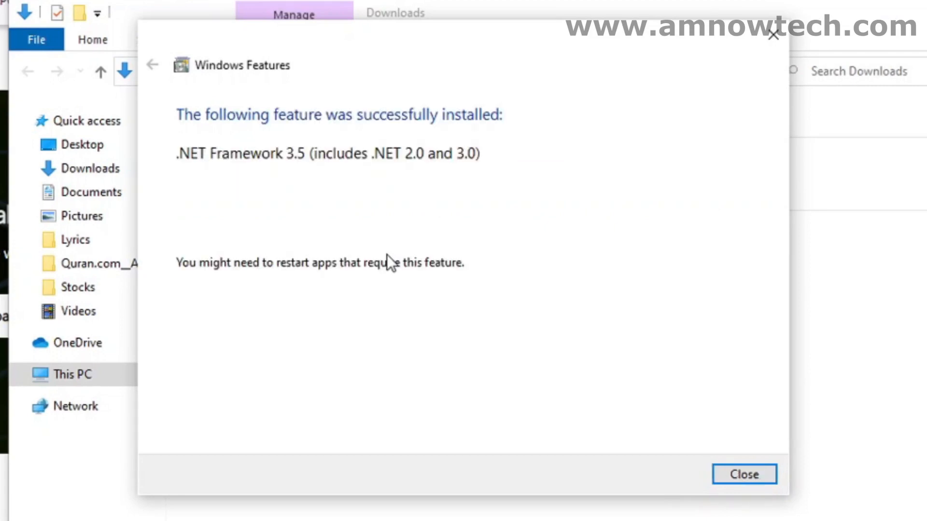
mouse_move(502, 301)
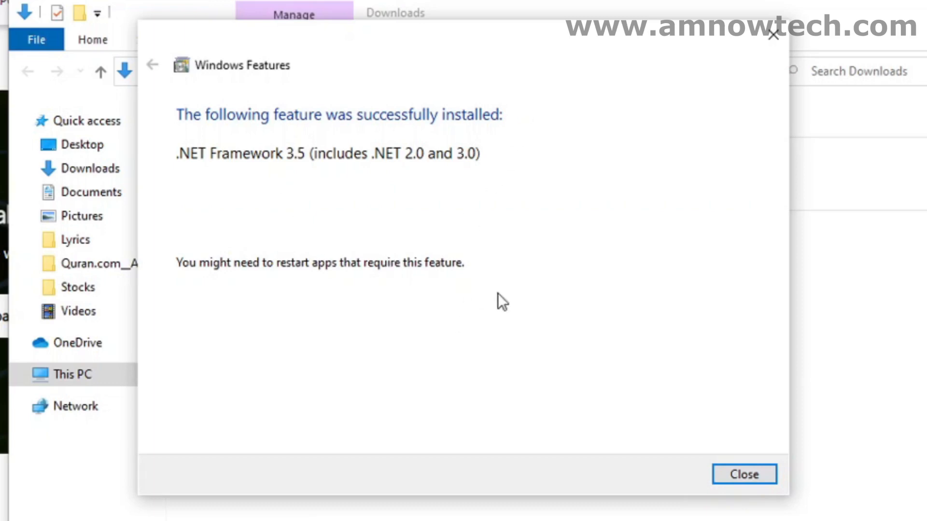
mouse_move(325, 261)
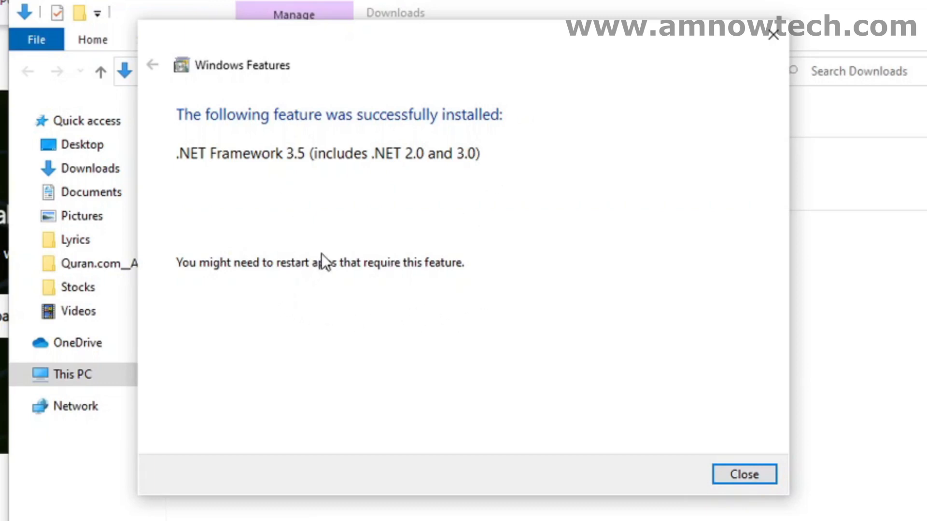
mouse_move(589, 333)
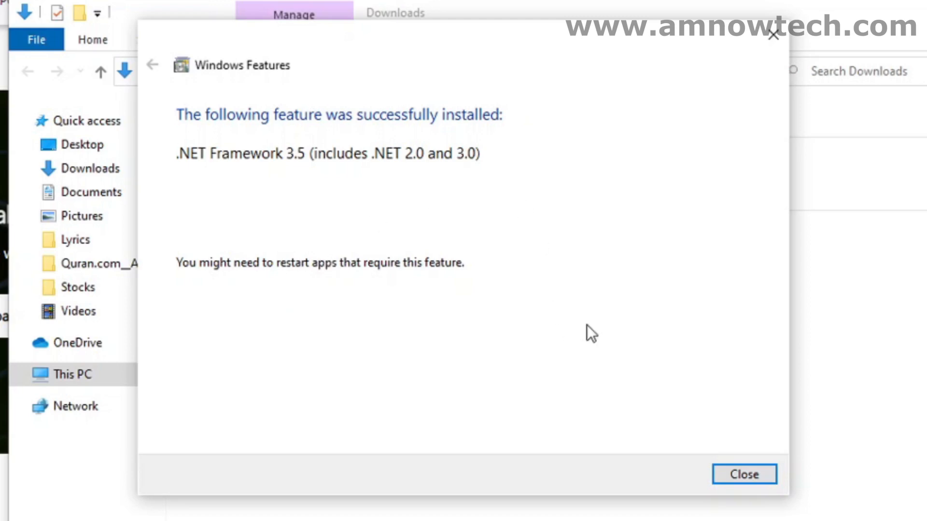
mouse_move(324, 307)
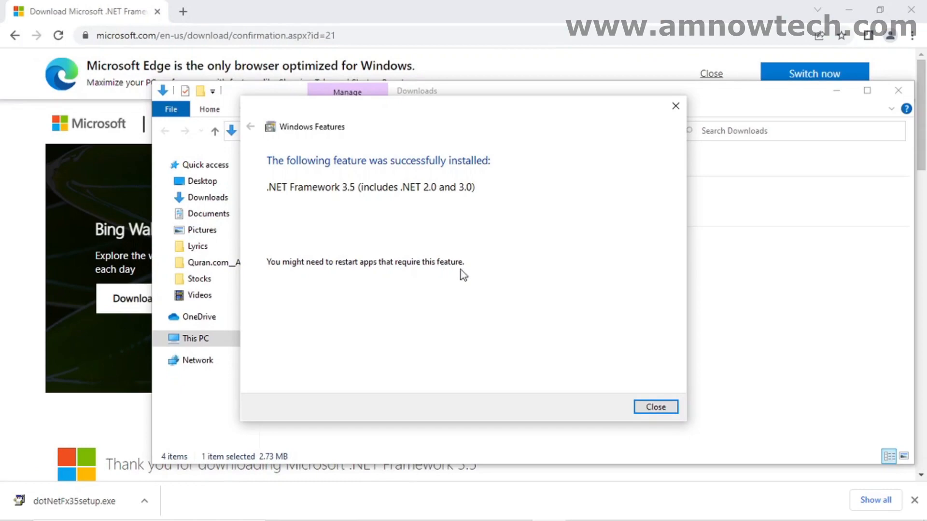
Close the installation success message and Downloads folder, and dismiss the Start menu to clear the desktop
click(656, 406)
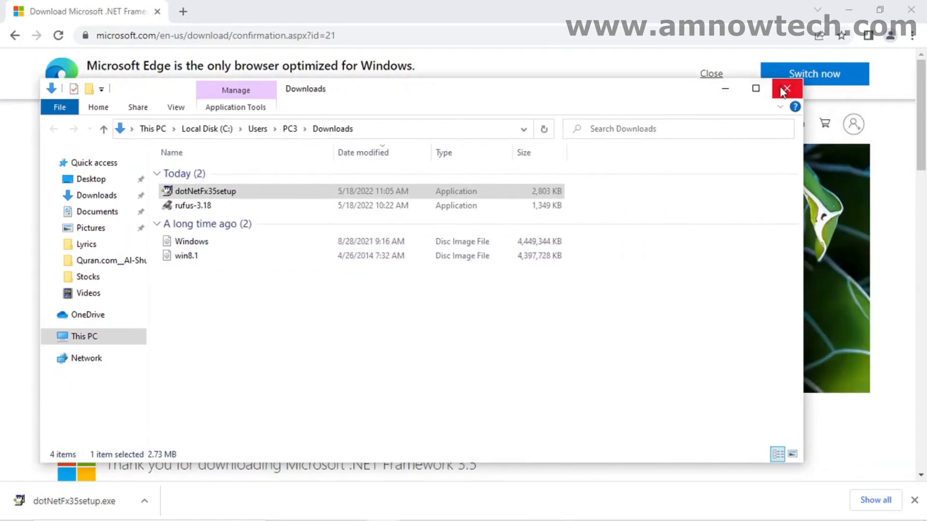
click(786, 88)
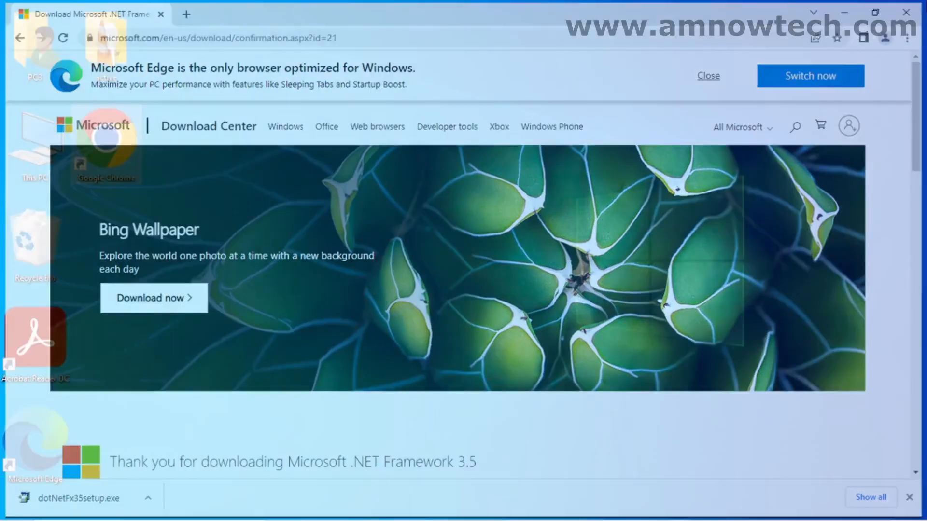
click(12, 506)
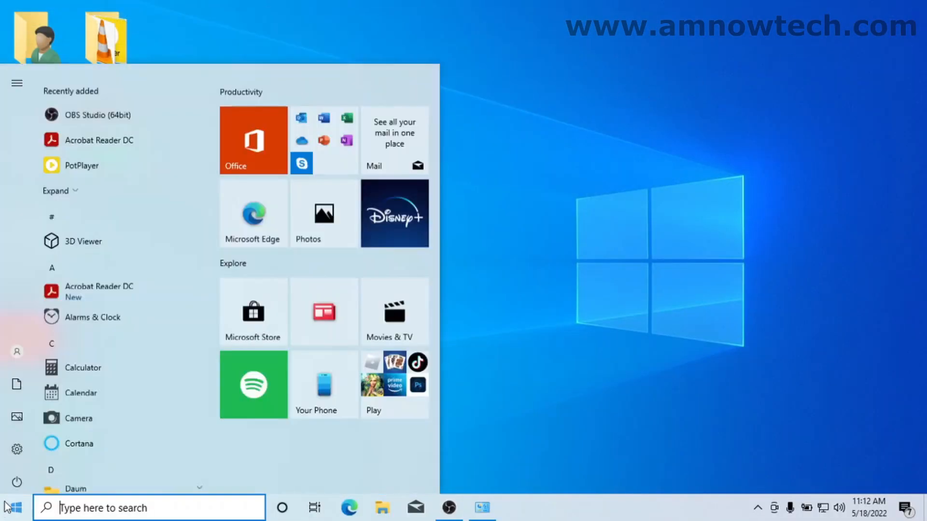
click(17, 506)
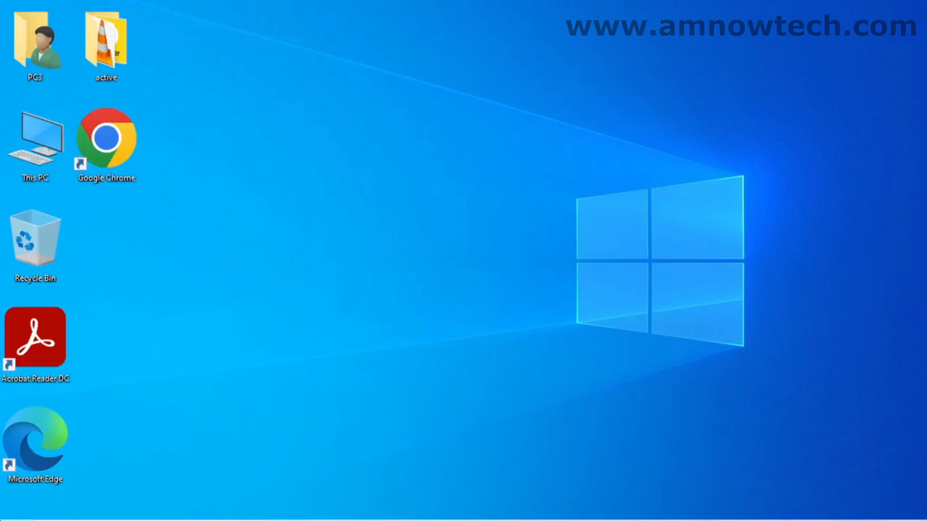
mouse_move(363, 131)
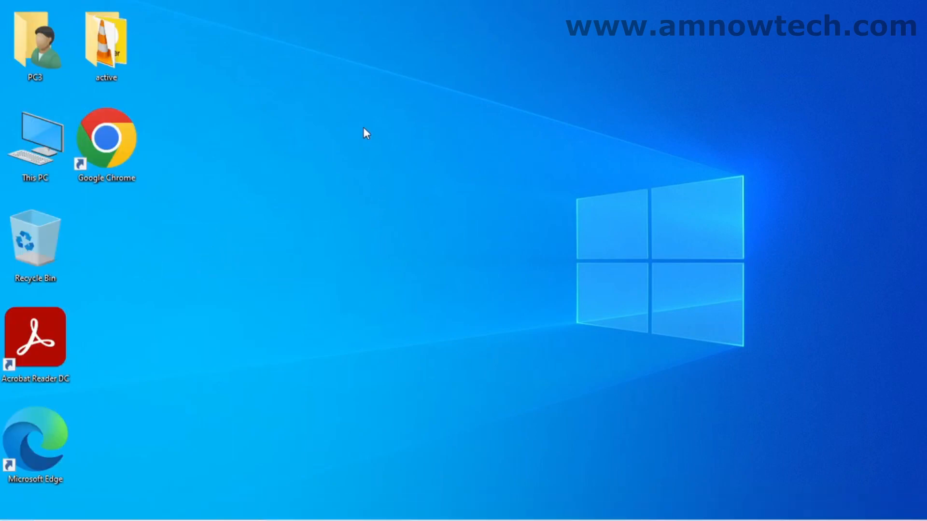
mouse_move(214, 239)
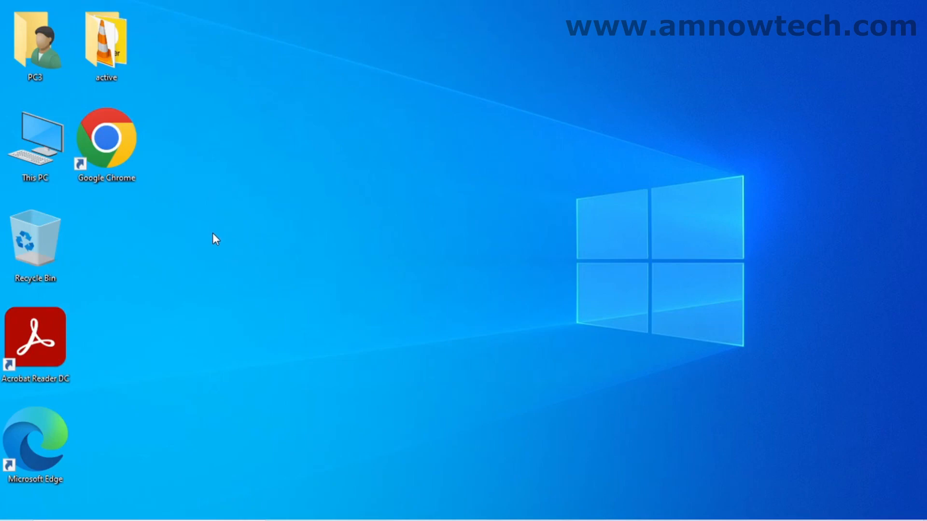
mouse_move(258, 244)
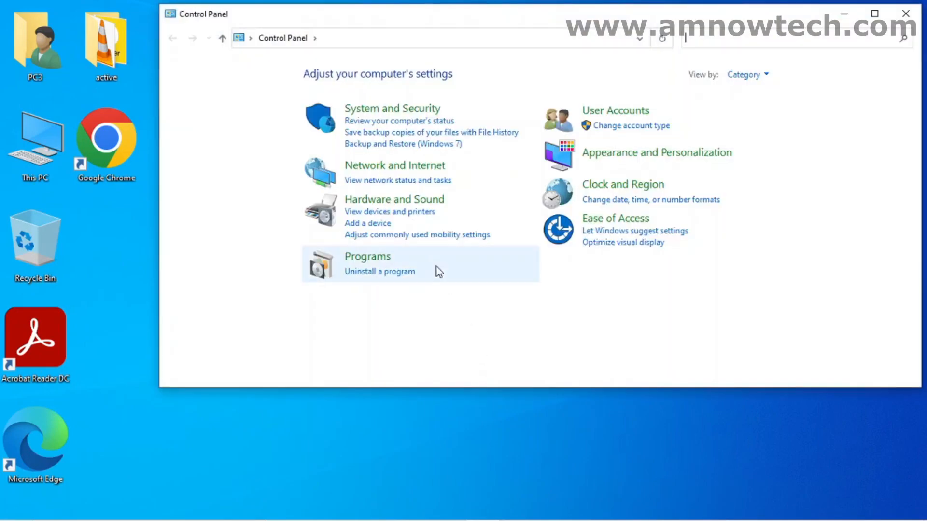
Reopen the Windows Features list from Programs and Features to confirm .NET Framework 3.5 is on
click(367, 256)
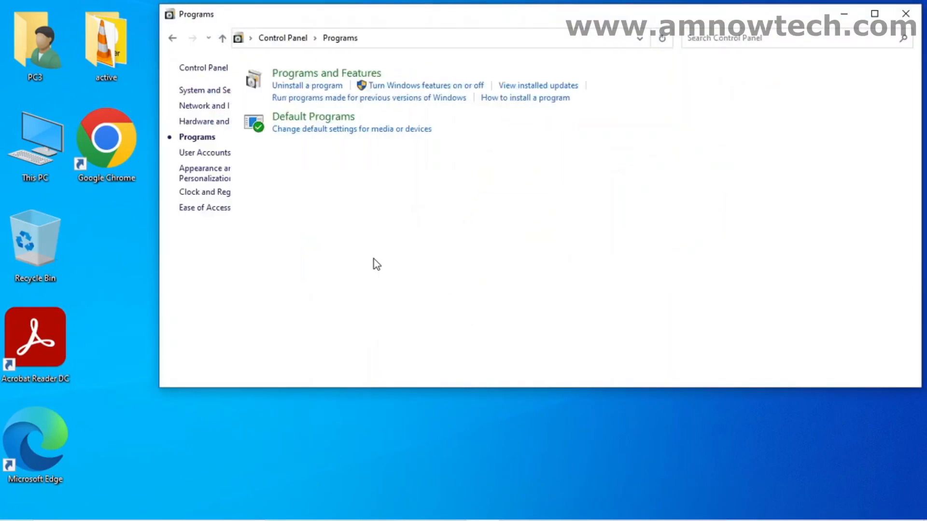
click(307, 85)
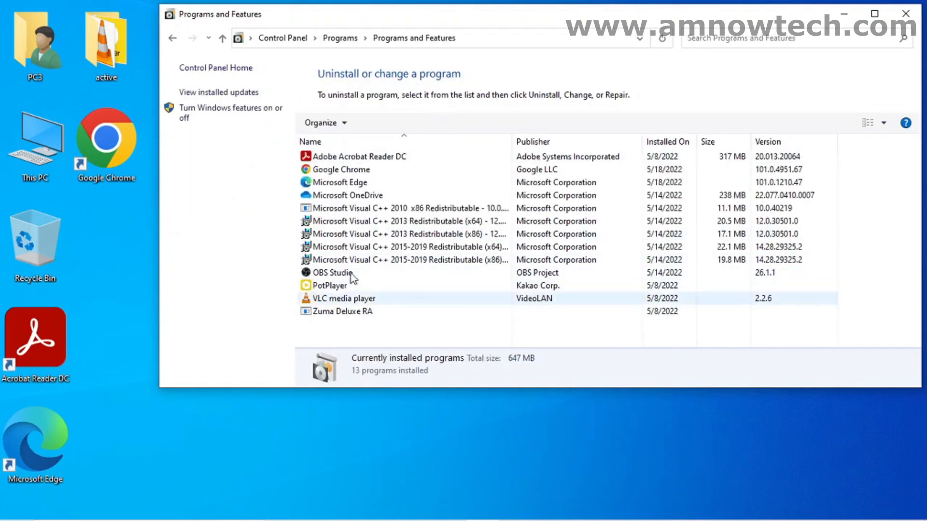
click(225, 108)
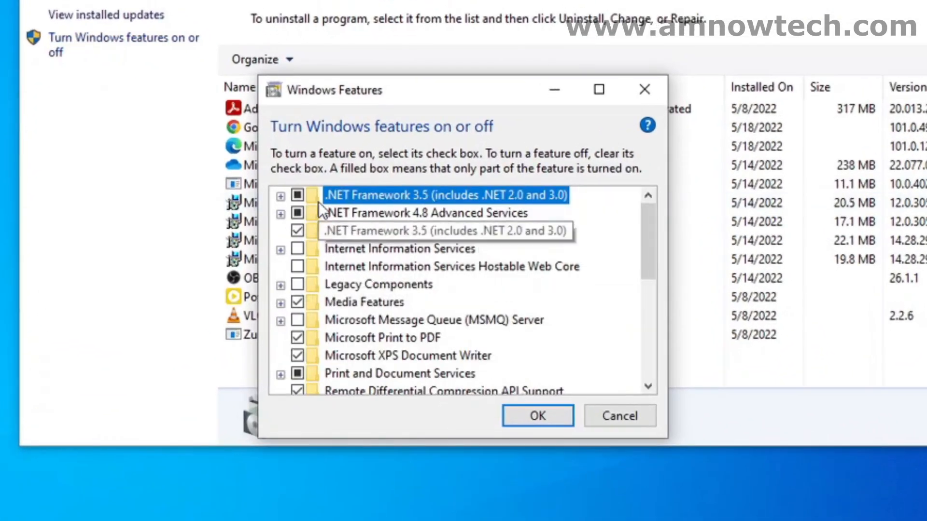
mouse_move(492, 219)
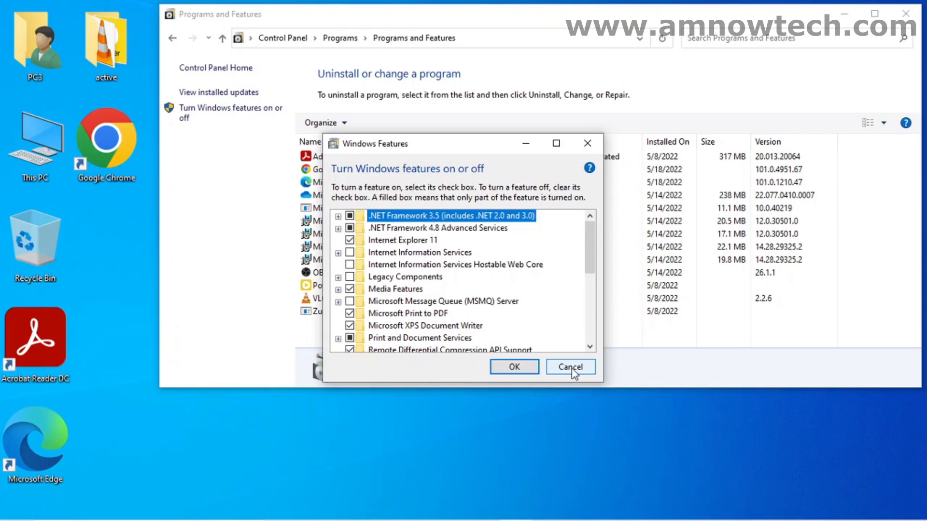
mouse_move(418, 160)
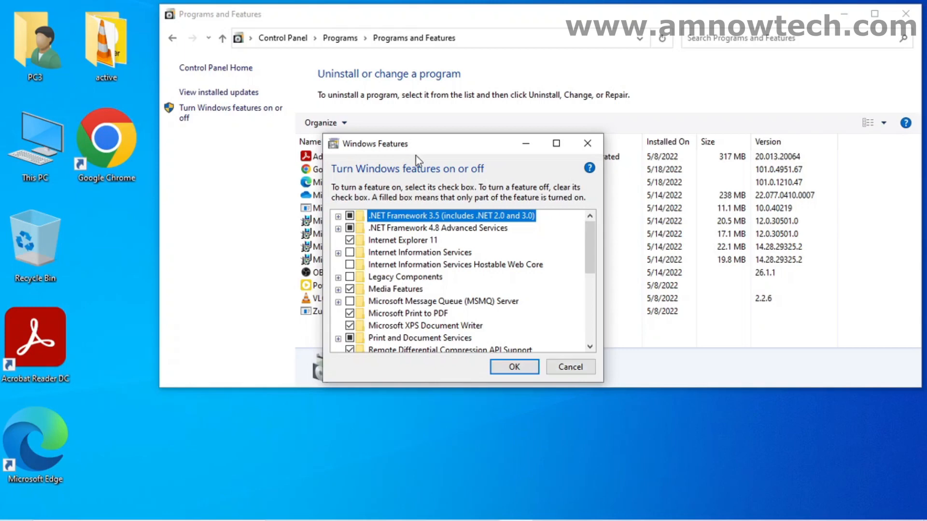